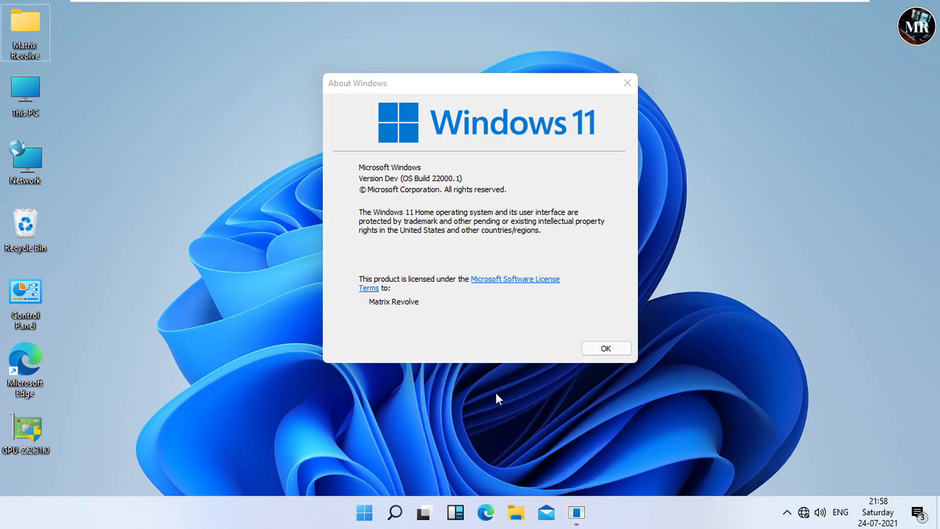
pyautogui.moveTo(554, 195)
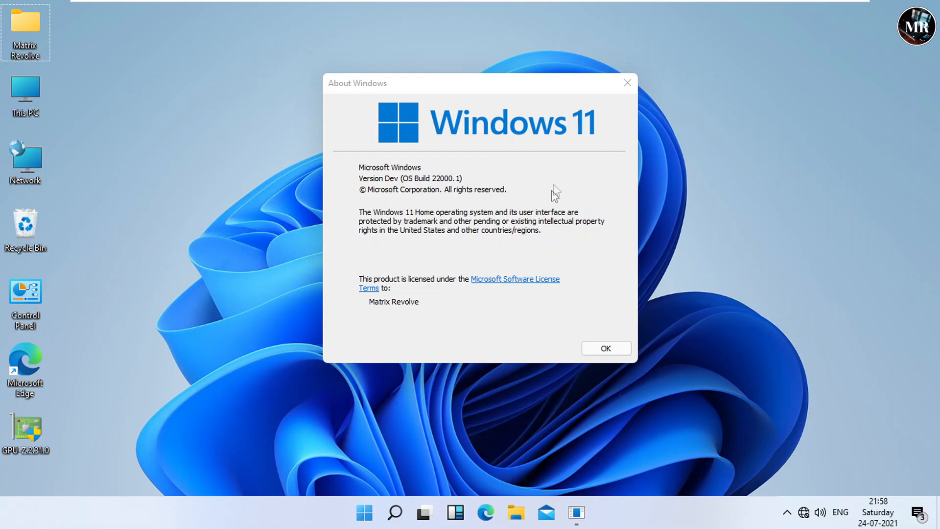
pyautogui.moveTo(428, 140)
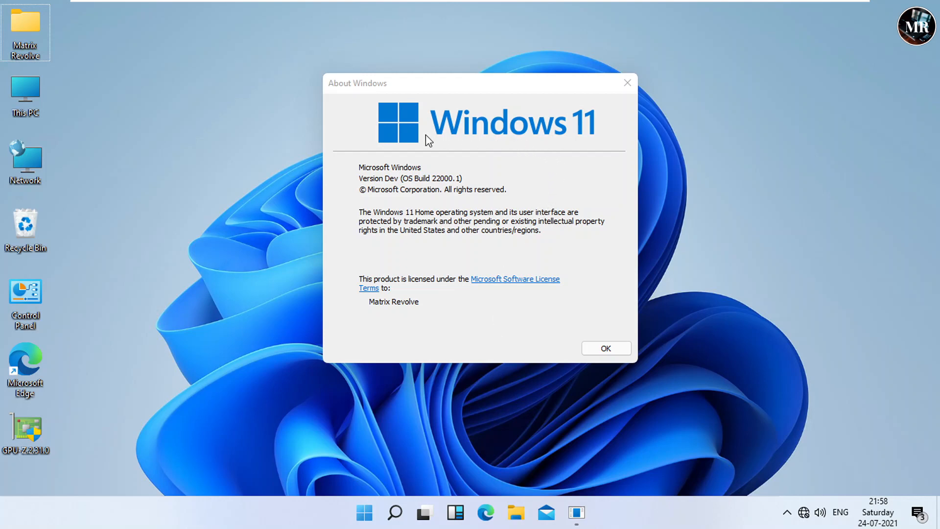
pyautogui.moveTo(585, 150)
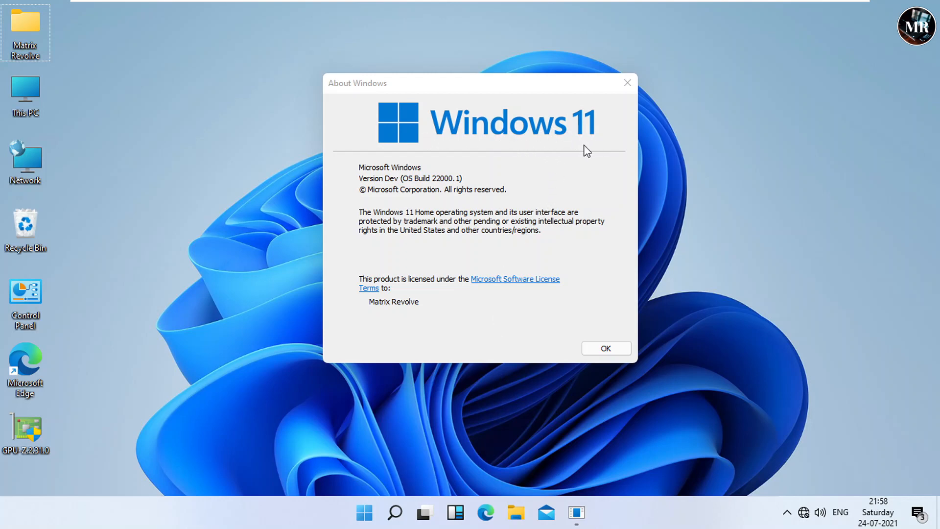
pyautogui.moveTo(270, 225)
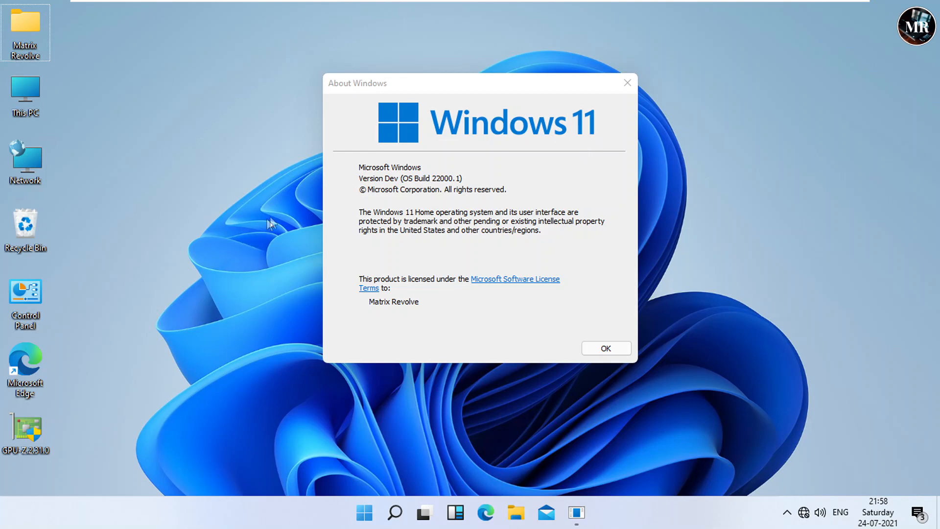
pyautogui.moveTo(277, 335)
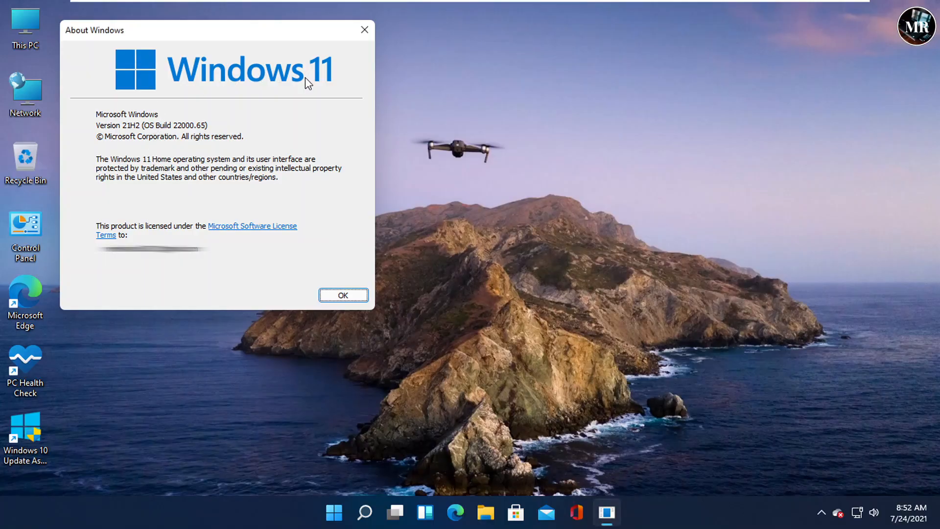
# Dismiss the About Windows dialog and launch Settings from Start, scrolling the System page
pyautogui.click(343, 294)
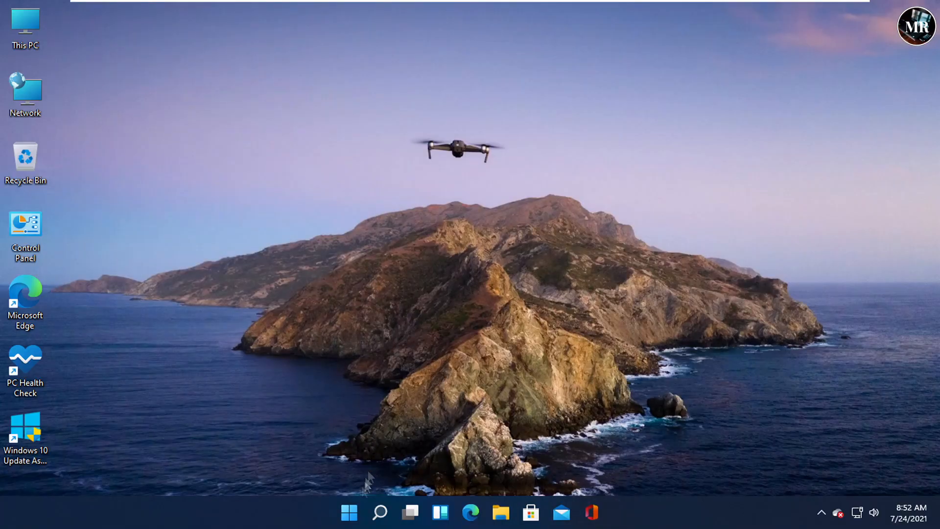
pyautogui.click(348, 512)
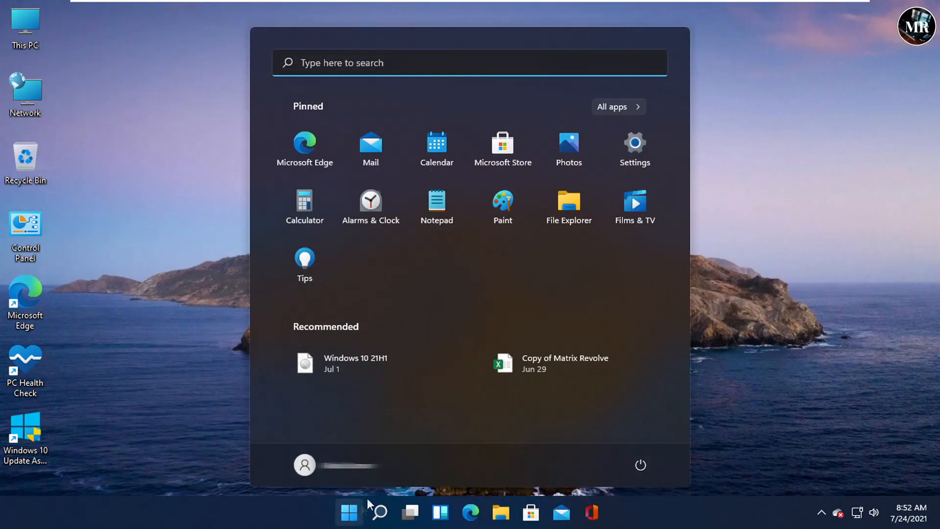
pyautogui.click(633, 144)
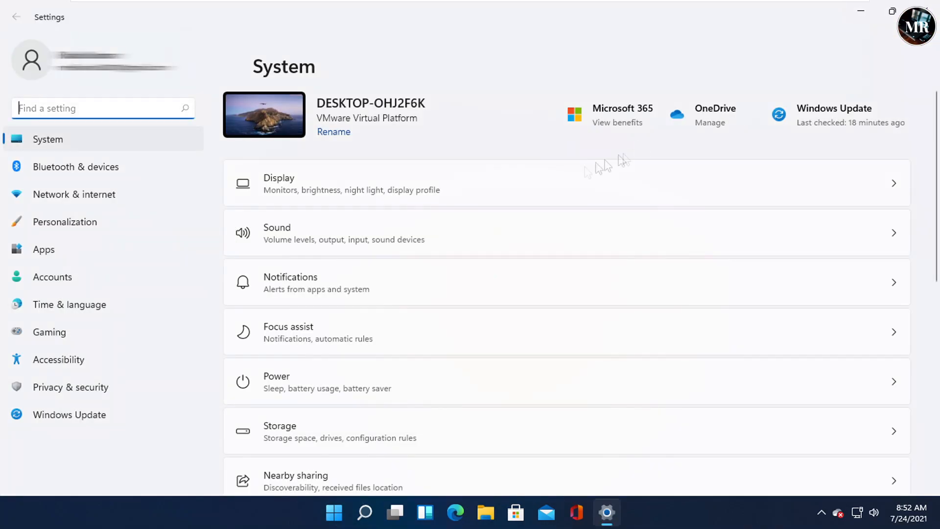
pyautogui.scroll(-3)
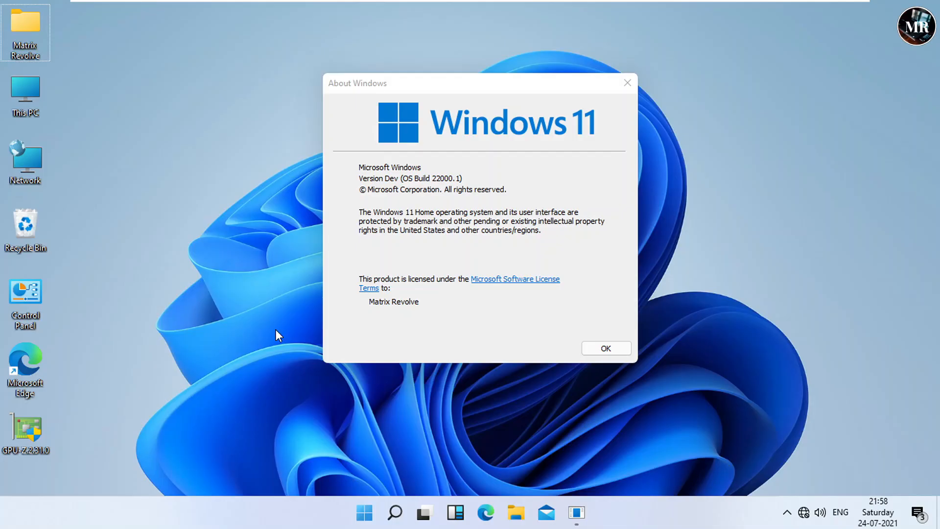
# Dismiss the version dialog, launch Settings and reach Update & Security > Recovery with the go-back option
pyautogui.click(605, 348)
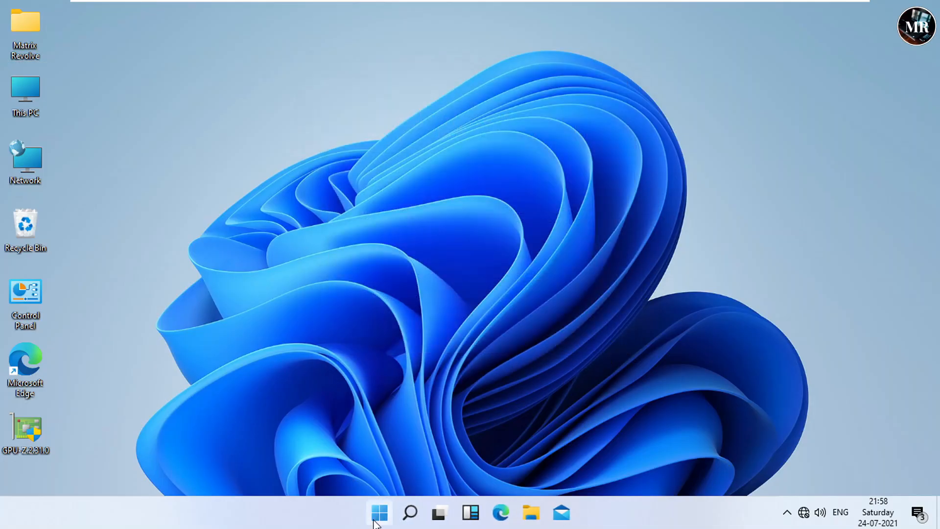
pyautogui.click(378, 512)
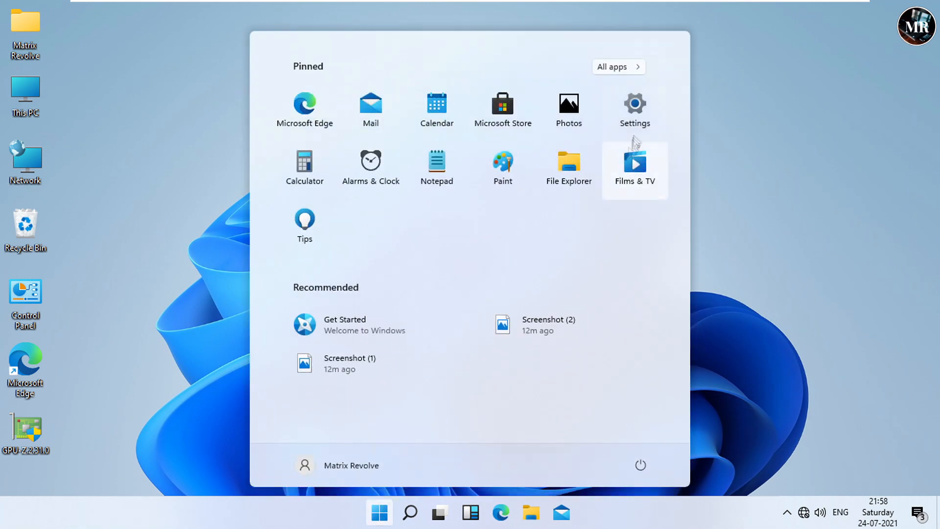
pyautogui.click(635, 110)
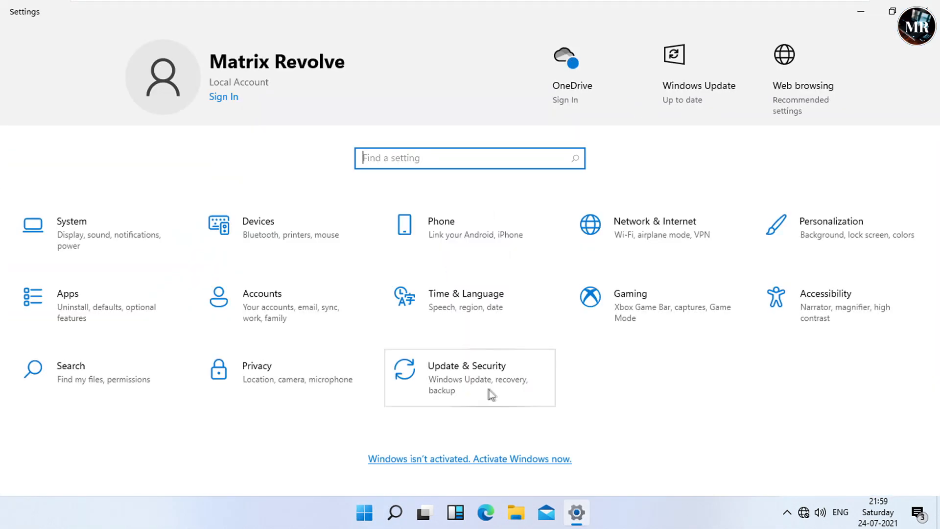
pyautogui.click(469, 377)
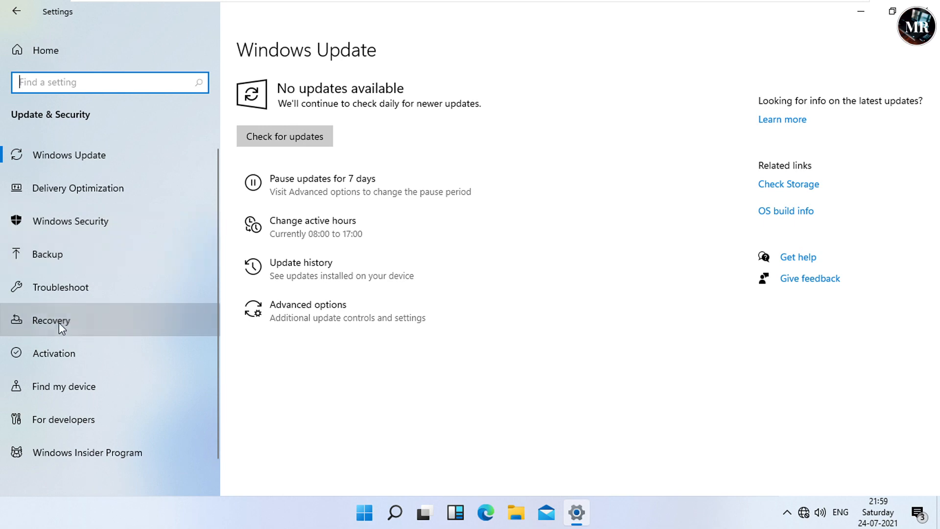
pyautogui.click(51, 319)
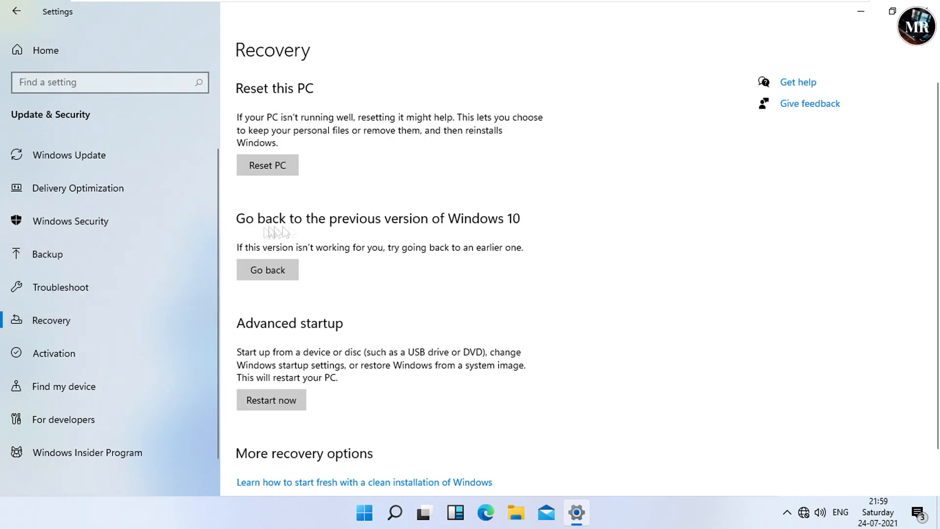
pyautogui.moveTo(418, 233)
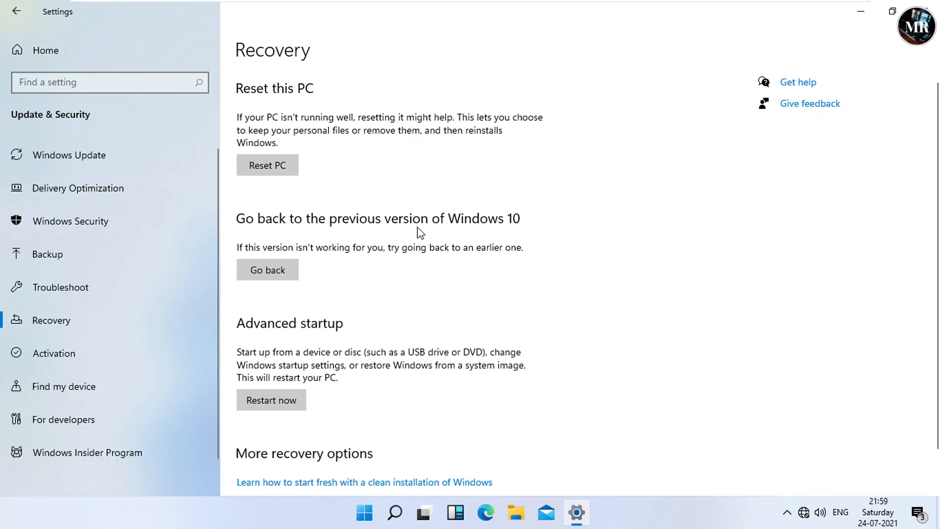
pyautogui.moveTo(549, 231)
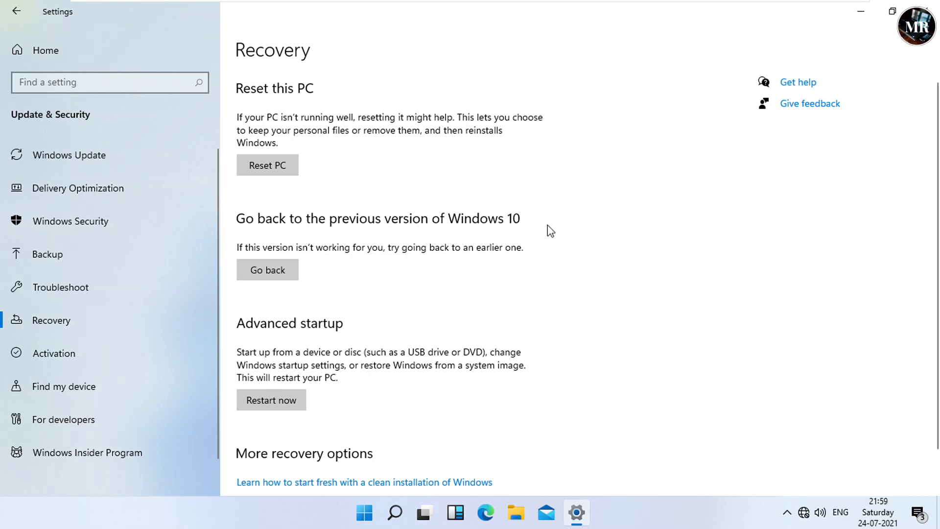
pyautogui.moveTo(556, 233)
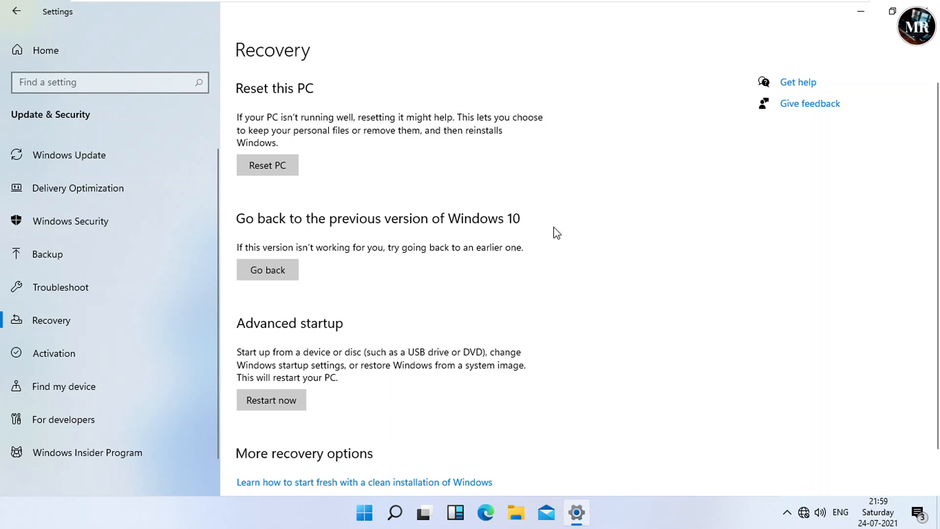
pyautogui.moveTo(268, 270)
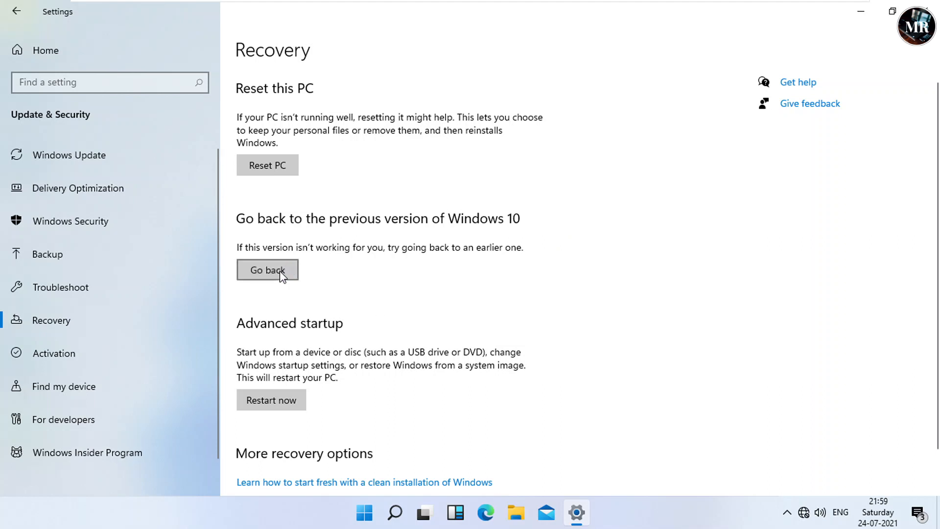
# Start 'Go back', tick 'For another reason' and continue to the update-check step
pyautogui.click(267, 270)
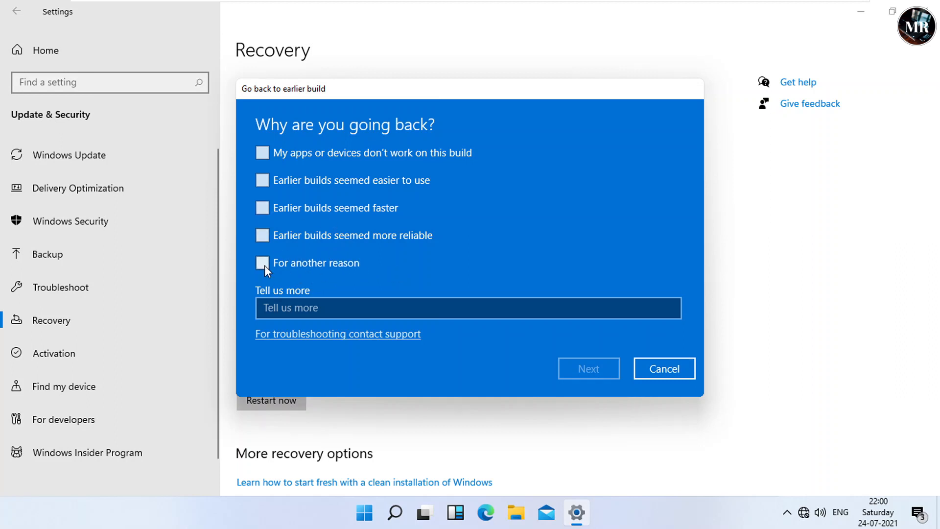
pyautogui.click(263, 262)
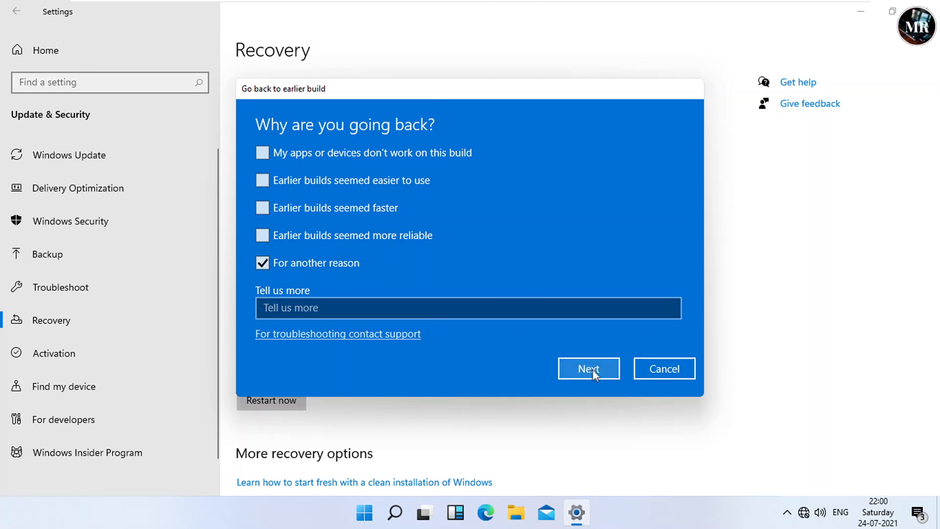
pyautogui.click(587, 368)
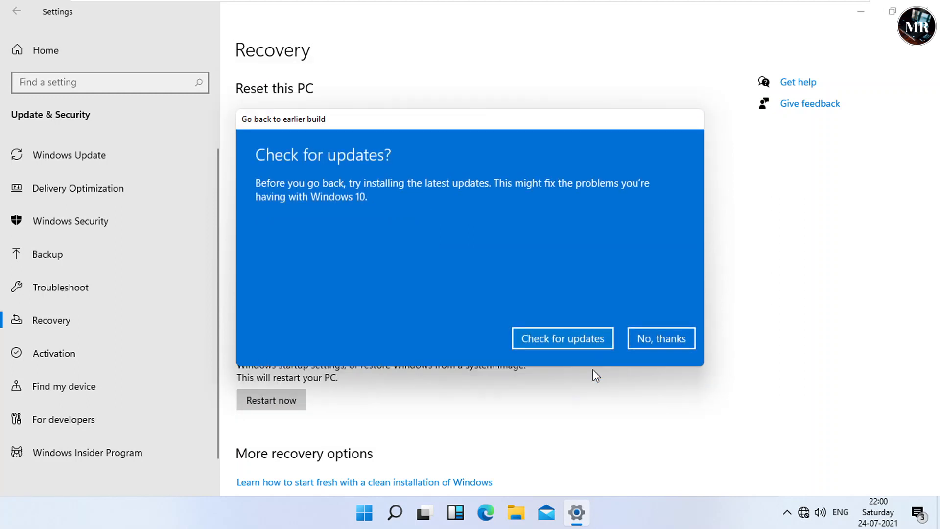
pyautogui.moveTo(566, 299)
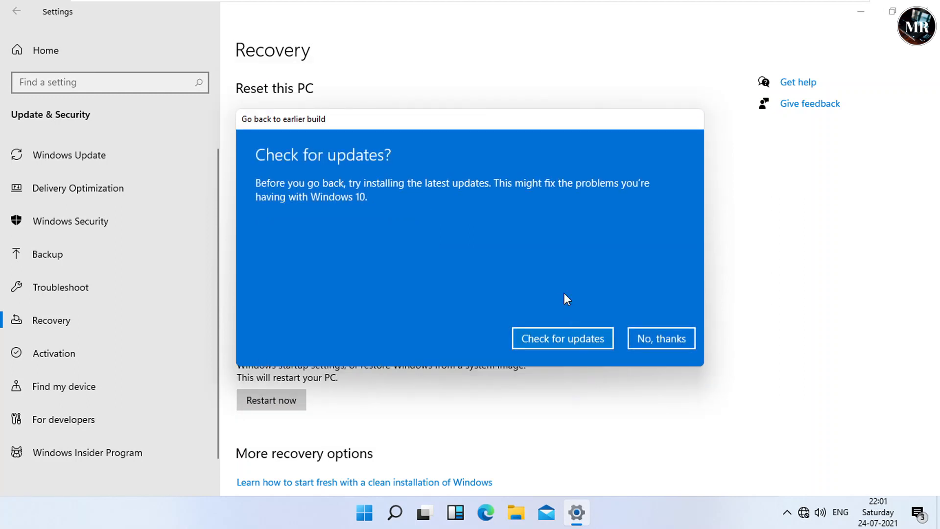
pyautogui.moveTo(505, 267)
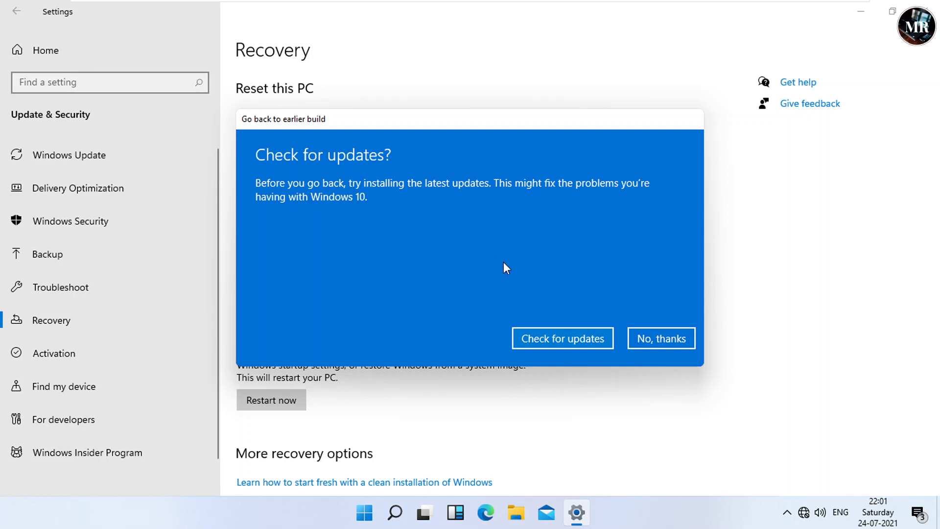
pyautogui.moveTo(566, 285)
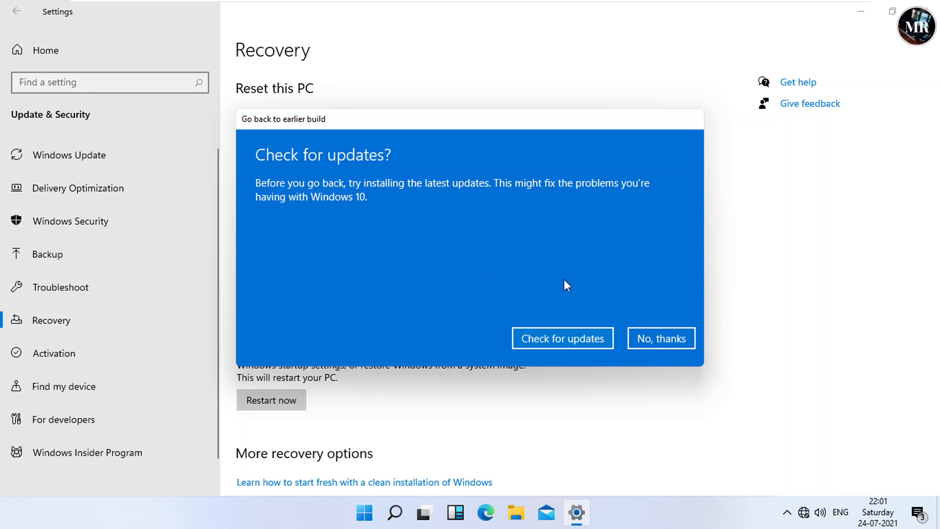
# Choose 'No, thanks' to updates, accept the warnings and password reminder, and confirm 'Go back to earlier build'
pyautogui.click(661, 338)
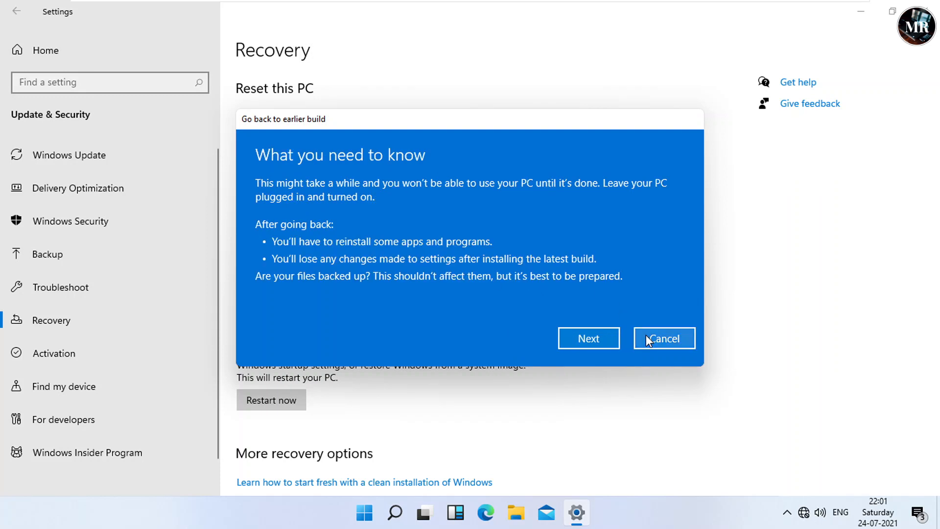
pyautogui.moveTo(639, 318)
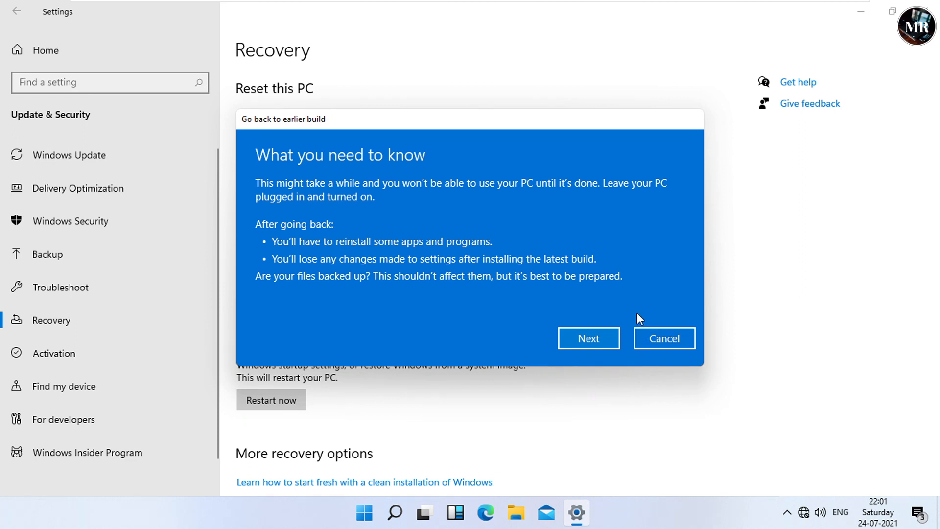
pyautogui.moveTo(631, 316)
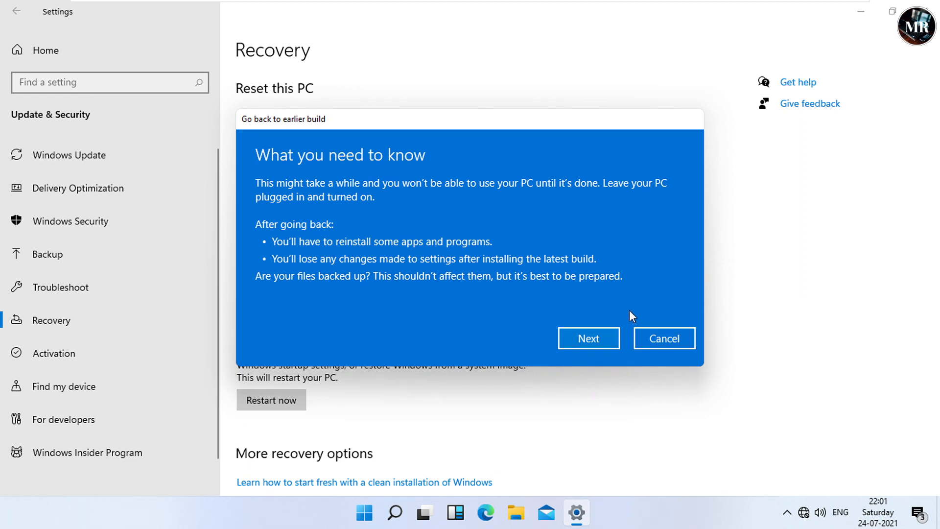
pyautogui.moveTo(590, 338)
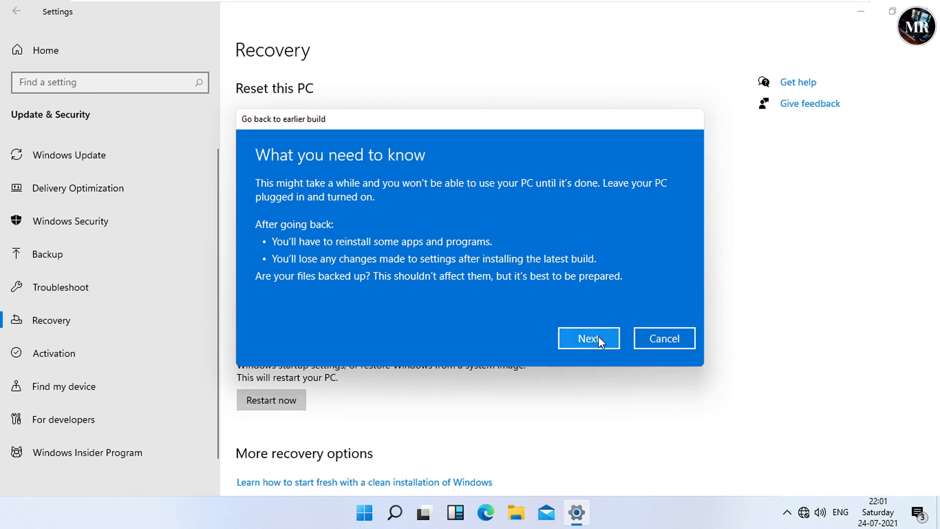
pyautogui.click(588, 338)
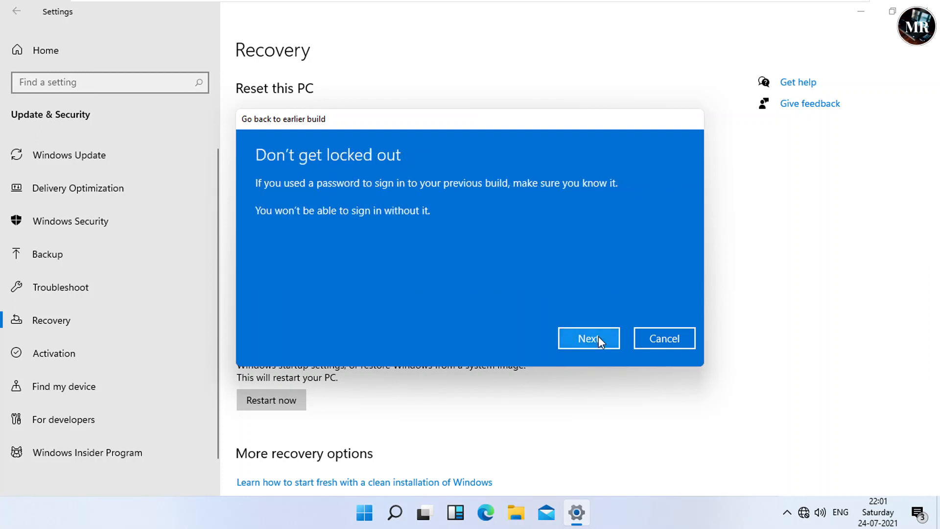
pyautogui.moveTo(590, 316)
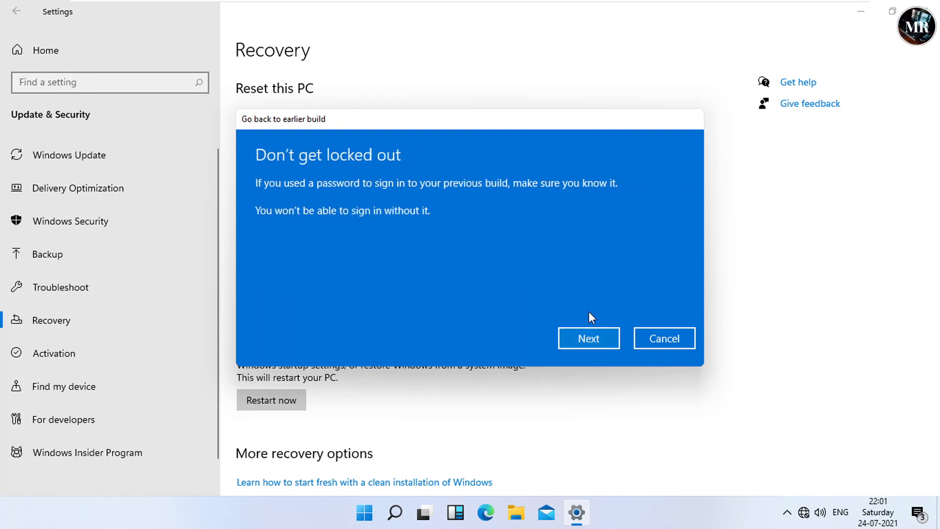
pyautogui.moveTo(597, 307)
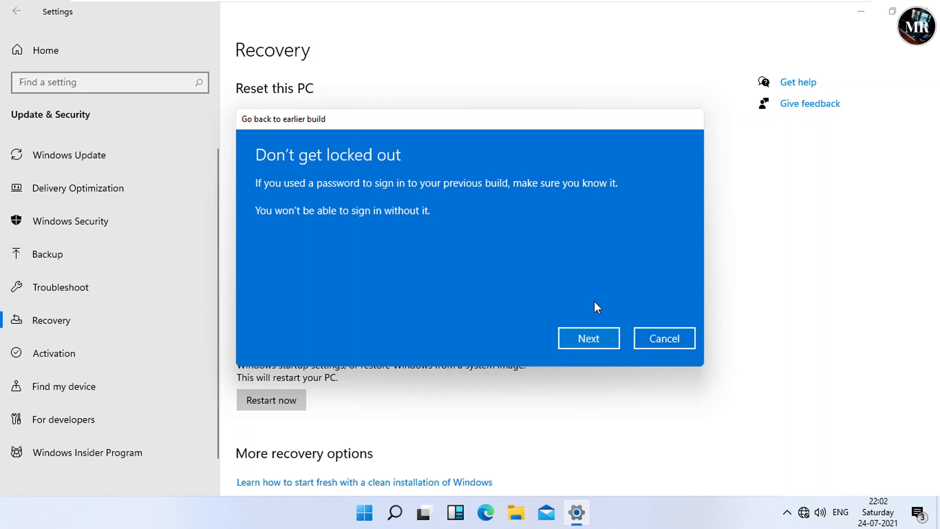
pyautogui.click(588, 337)
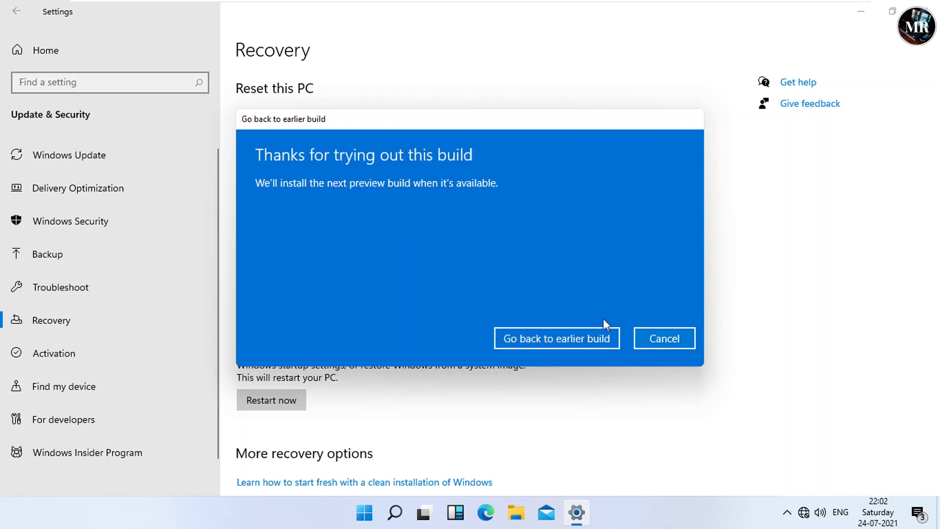
pyautogui.moveTo(551, 350)
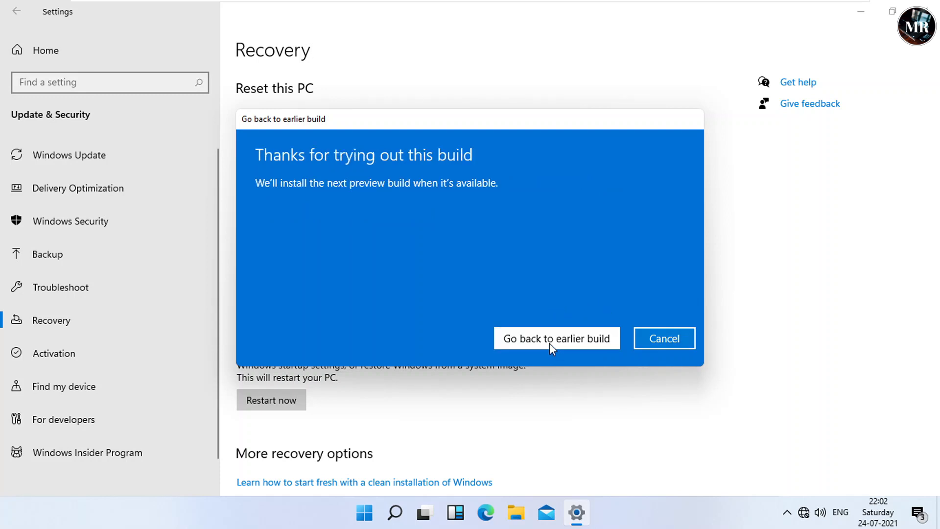
pyautogui.click(556, 337)
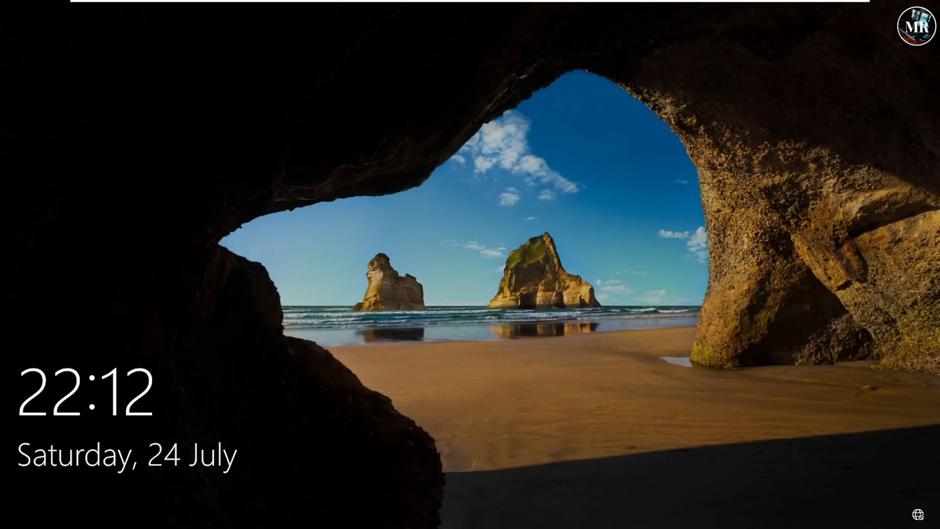
# Dismiss the Windows 10 lock screen so the restored account begins signing in
pyautogui.click(470, 265)
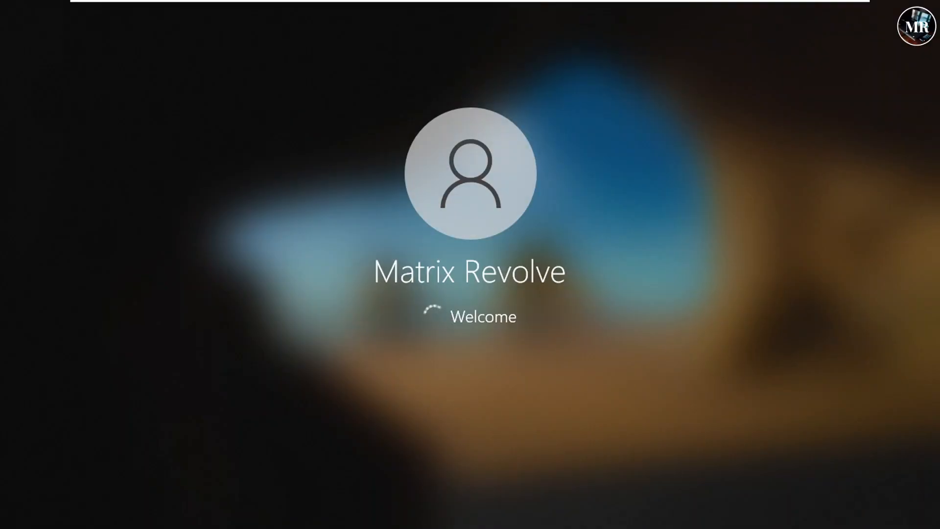